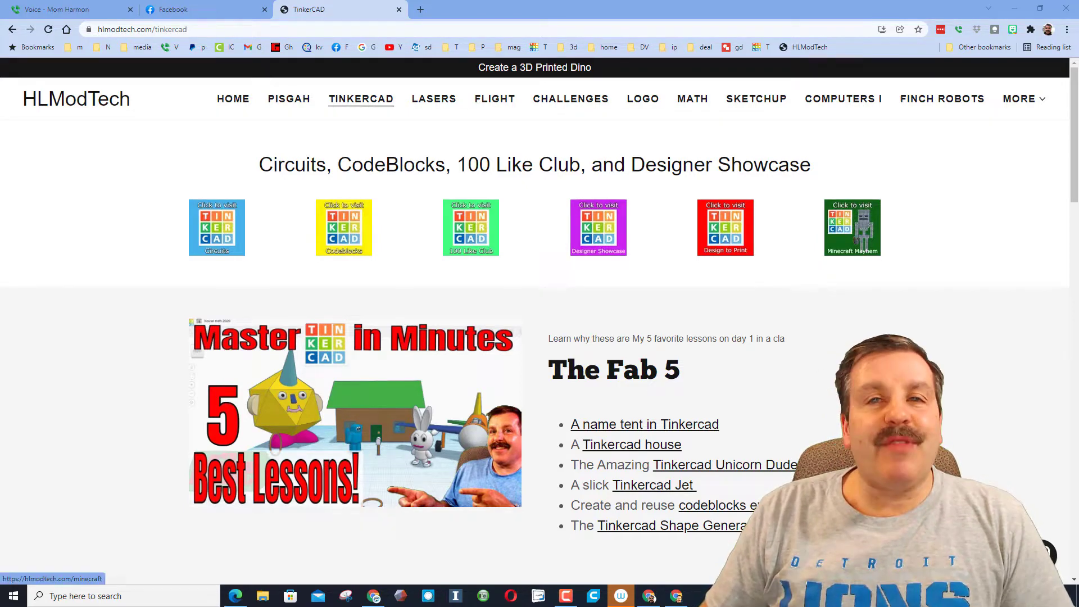
# Step: Open the Minecraft Mayhem showcase page from the HLModTech Tinkercad lessons page
pyautogui.click(851, 227)
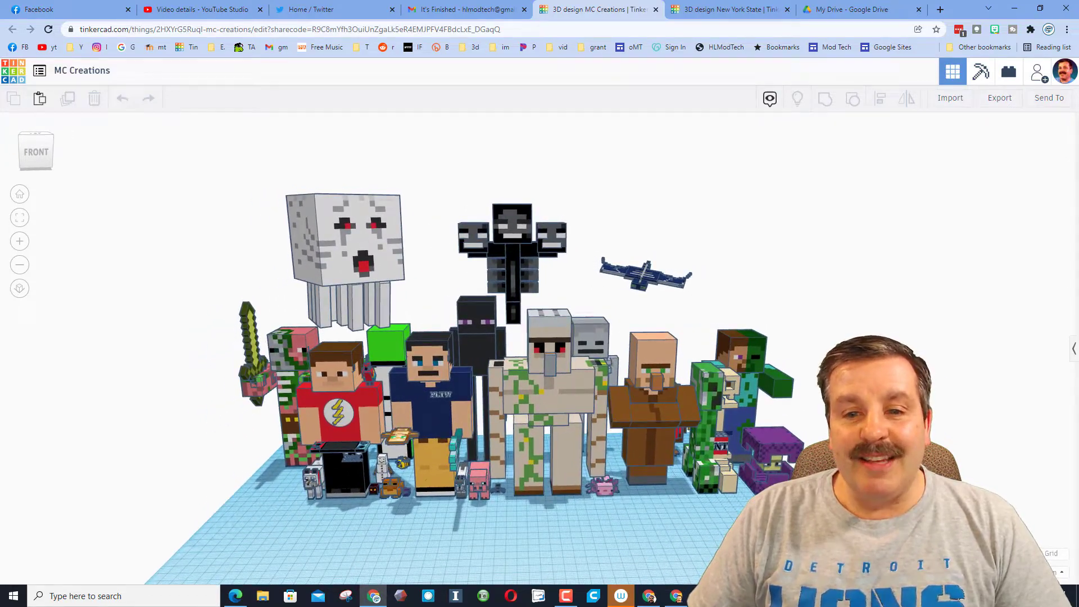
# Step: Open the MC Creations design and view the Minecraft characters from another angle
pyautogui.click(431, 386)
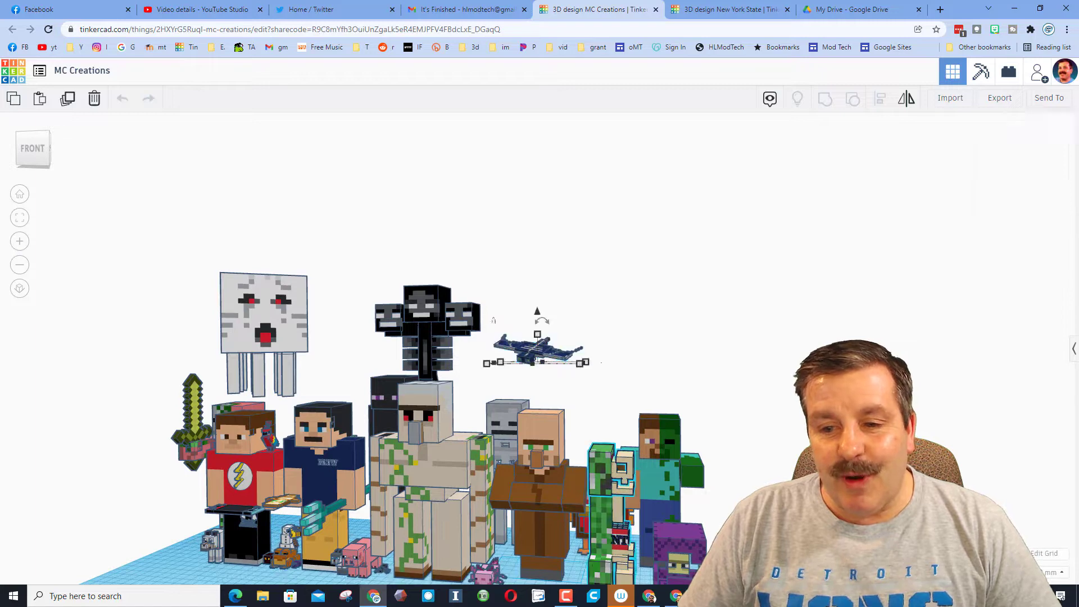
# Step: Open the designer Mini Septicey3's Tinkercad profile listing their 3D designs
pyautogui.click(538, 344)
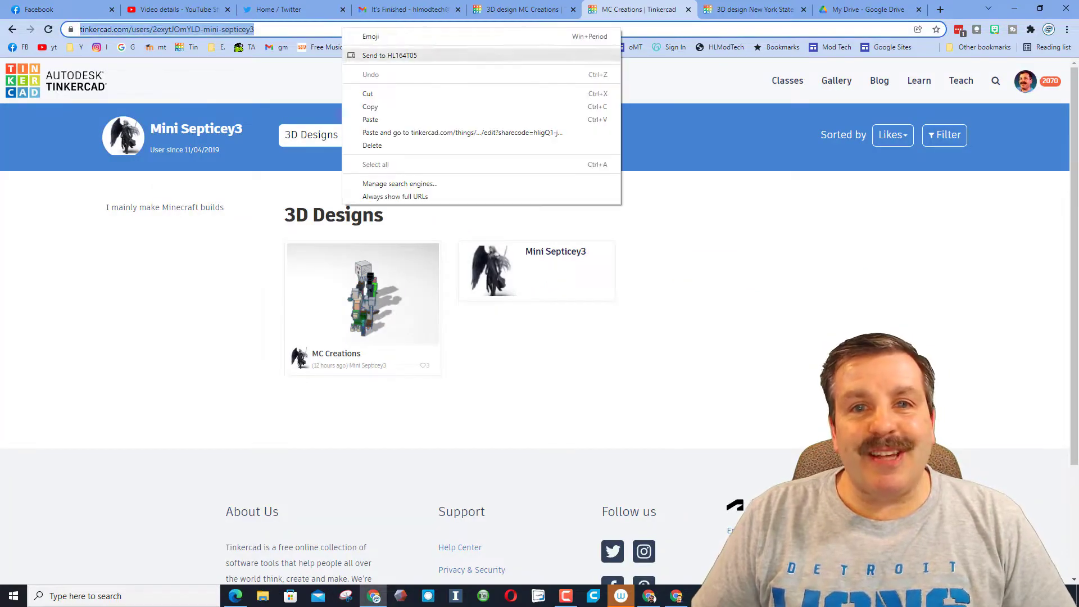
# Step: Copy the profile page address before switching to the axolotl wolverine design
pyautogui.click(462, 132)
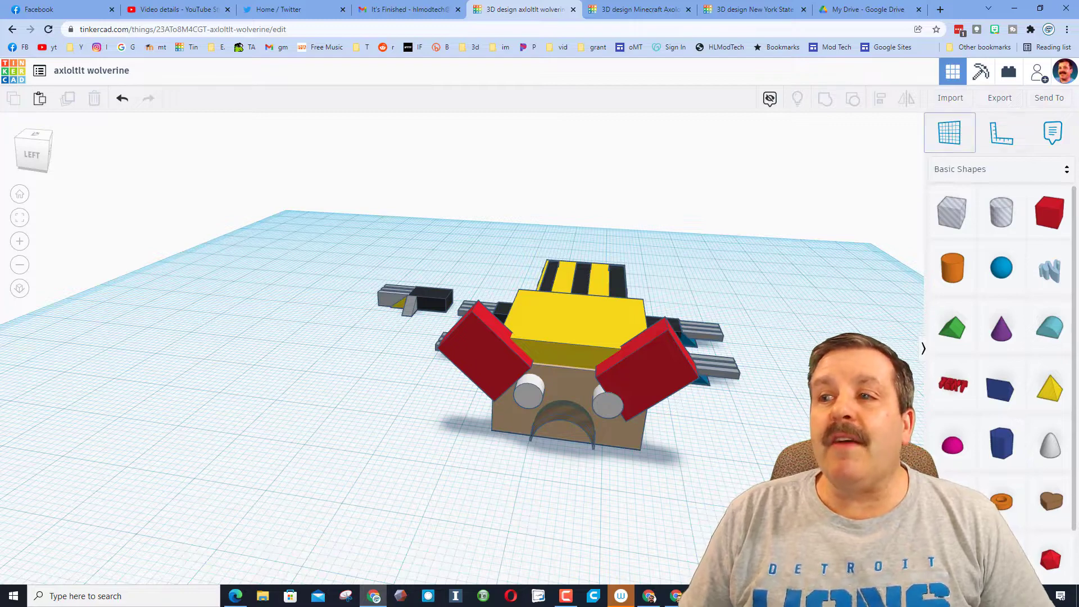
# Step: Generate and copy a new collaboration link, then open the HLModTech contact chat
pyautogui.click(1040, 71)
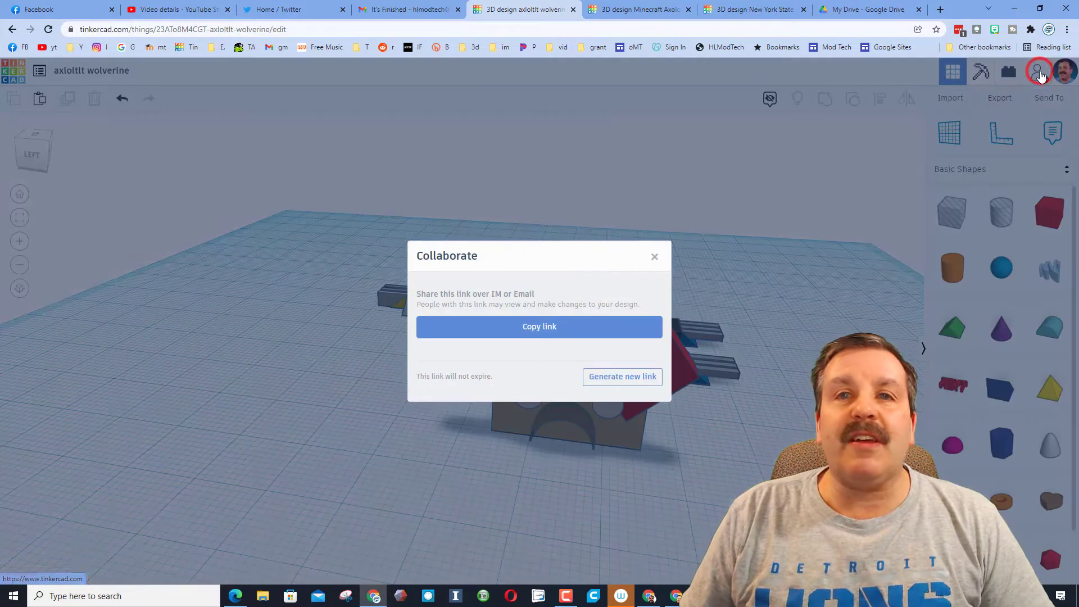
pyautogui.click(621, 377)
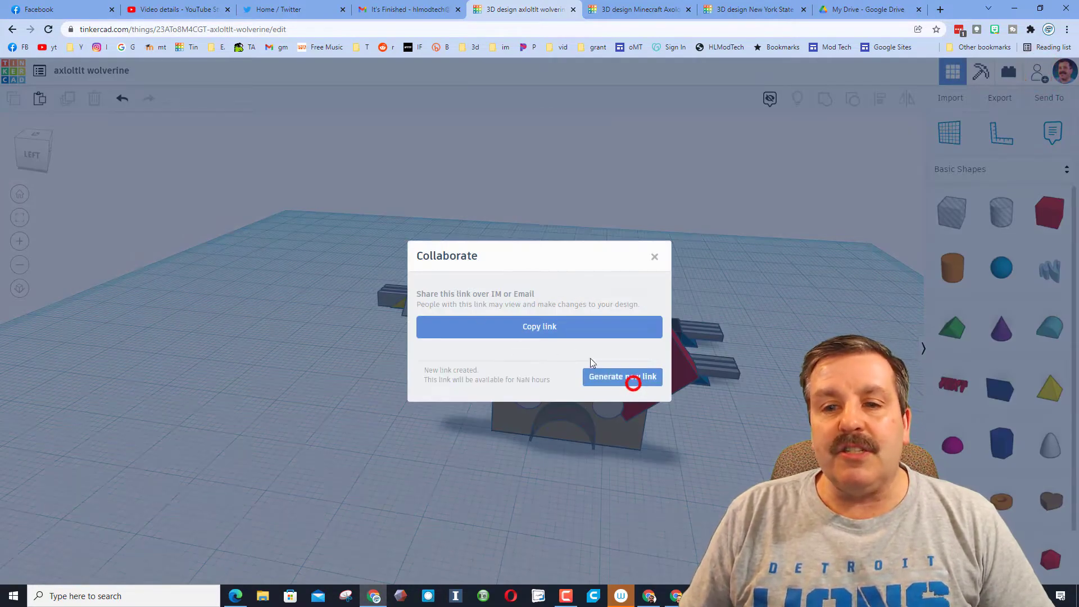
pyautogui.click(654, 256)
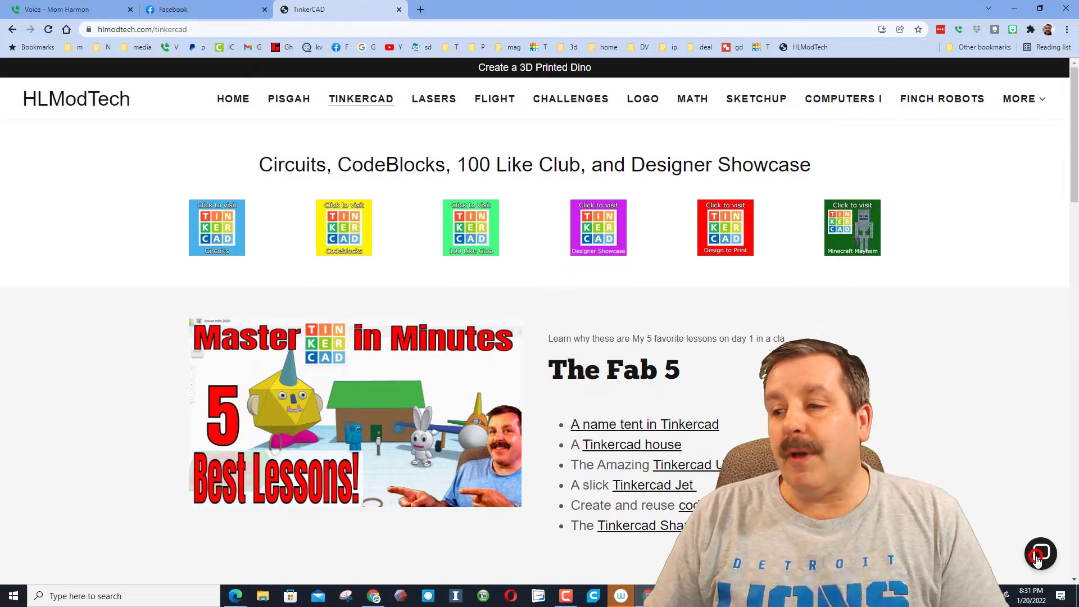
pyautogui.click(1040, 553)
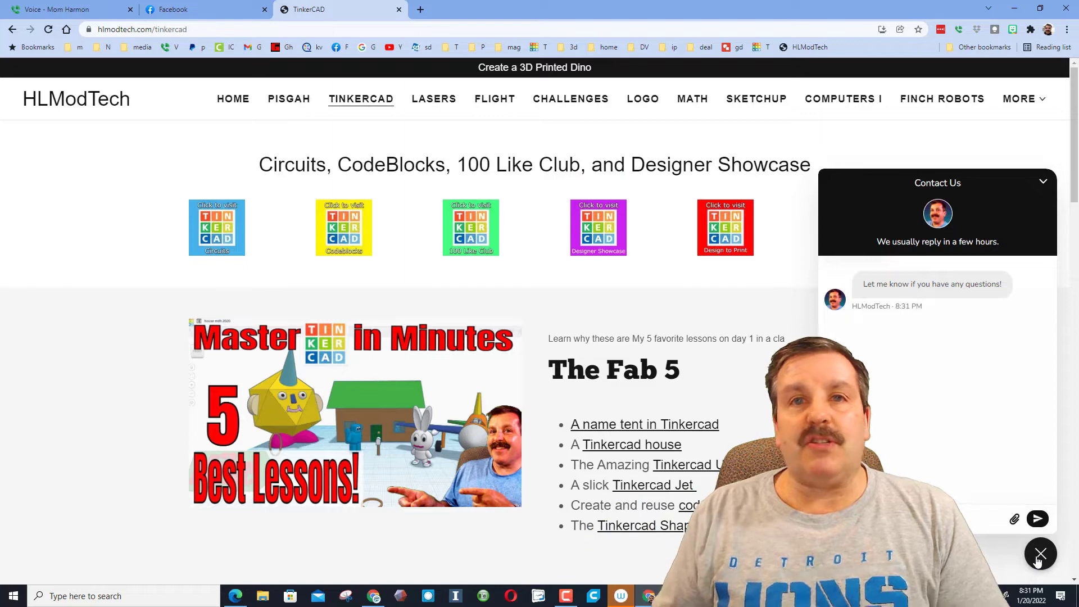